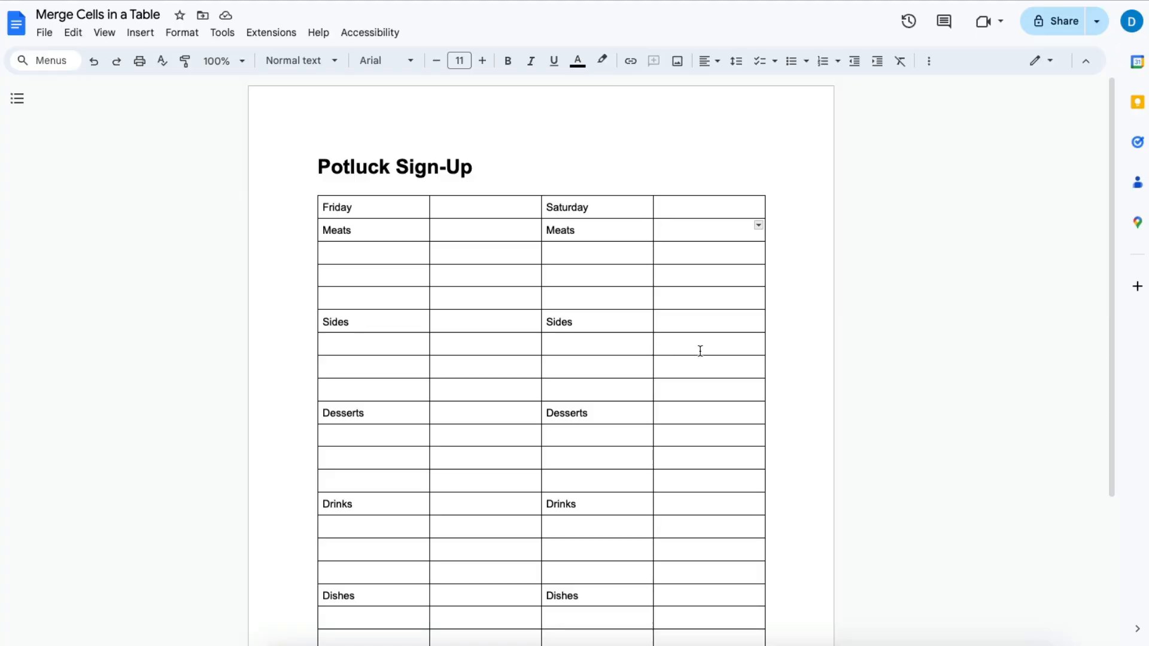
Select both Friday header cells and merge them into one cell.
scroll(down, 3)
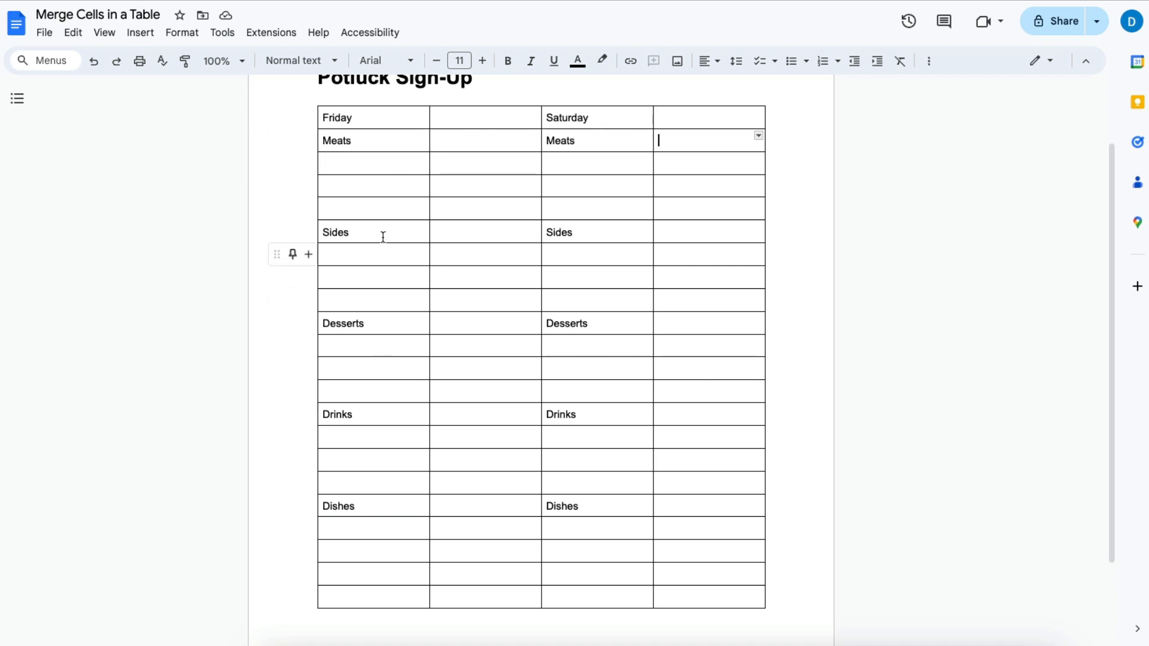
mouse_move(472, 164)
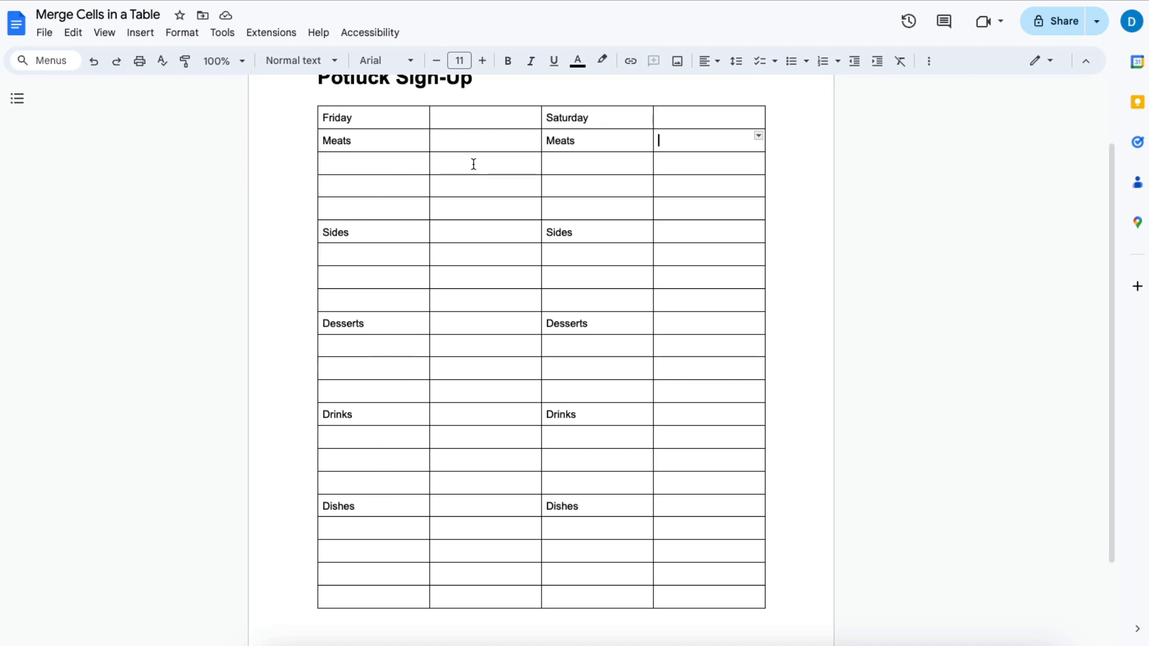
drag(483, 140, 484, 436)
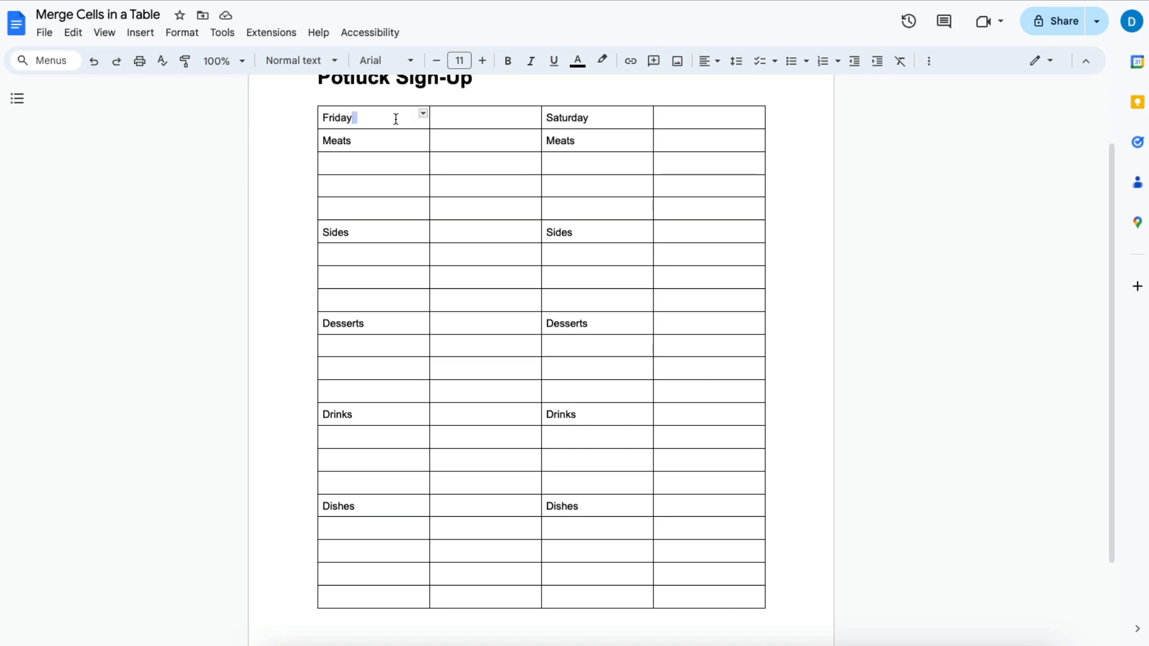
drag(337, 117, 483, 118)
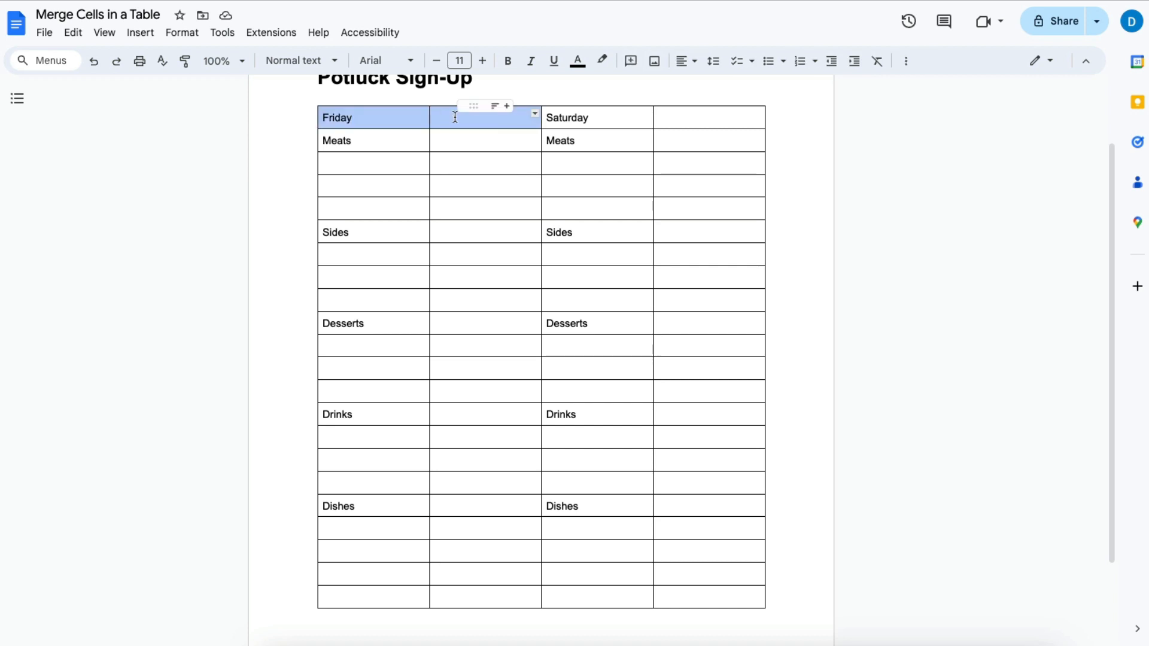
right_click(454, 117)
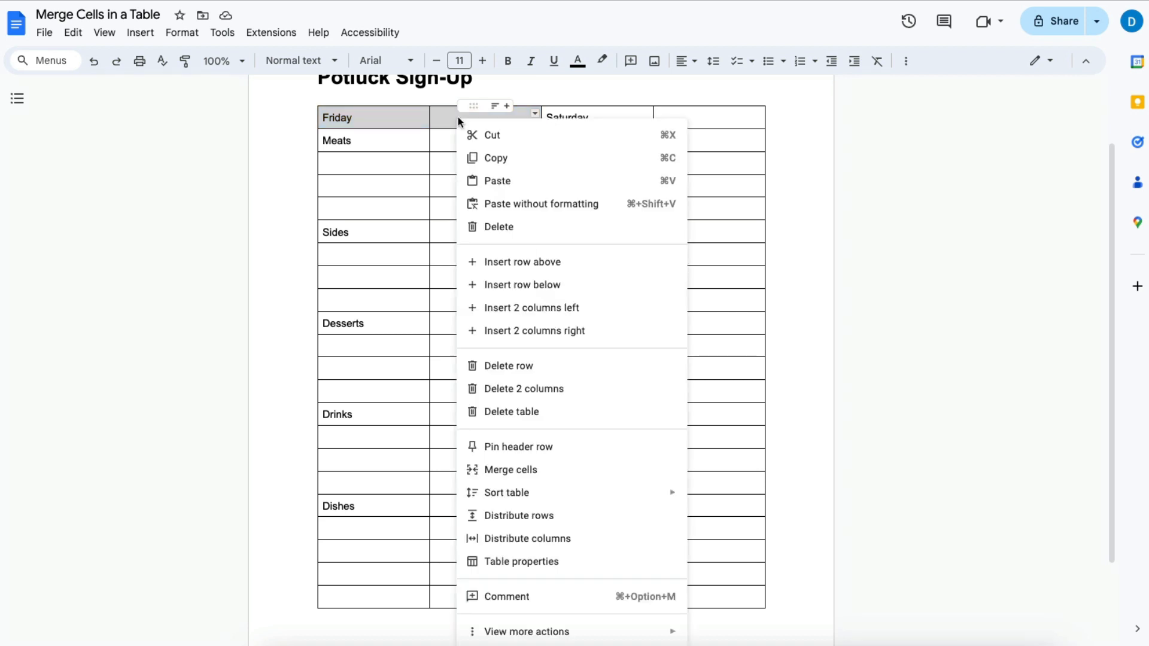
mouse_move(500, 470)
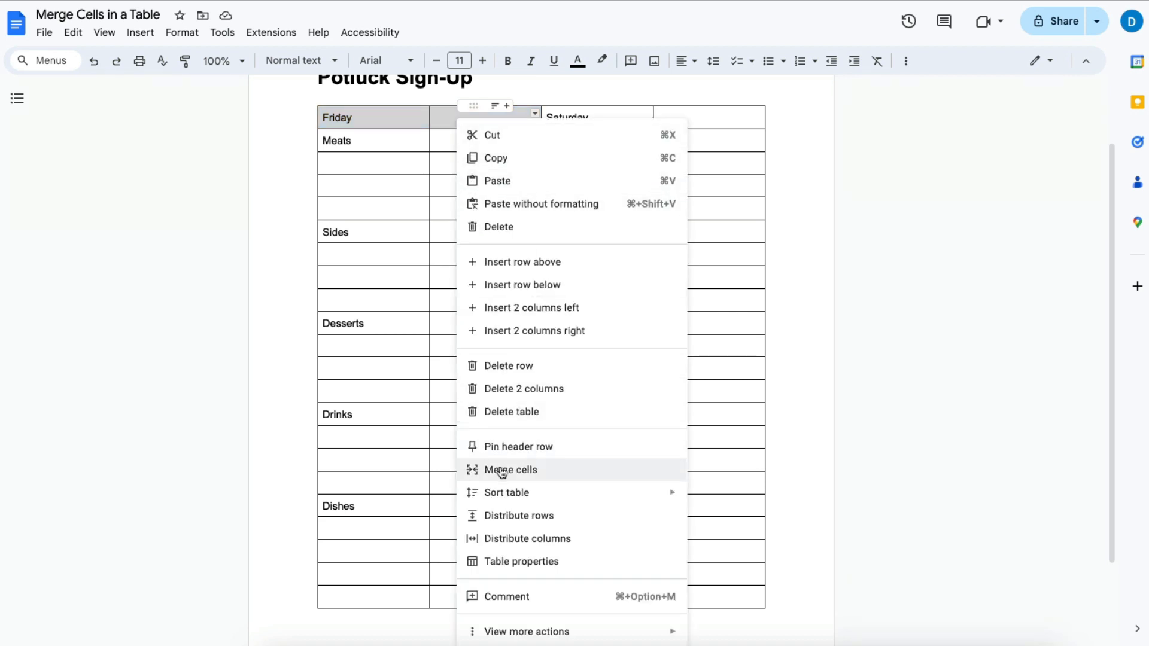
click(510, 470)
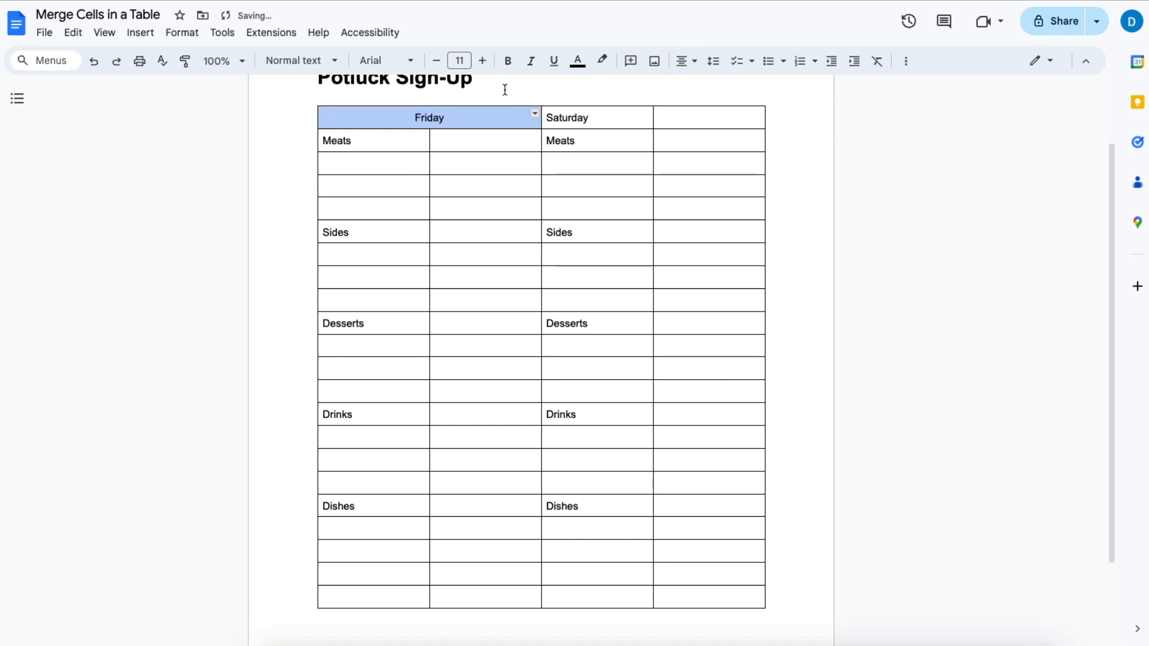
Make the Friday heading bold and raise its font size to 18.
click(482, 61)
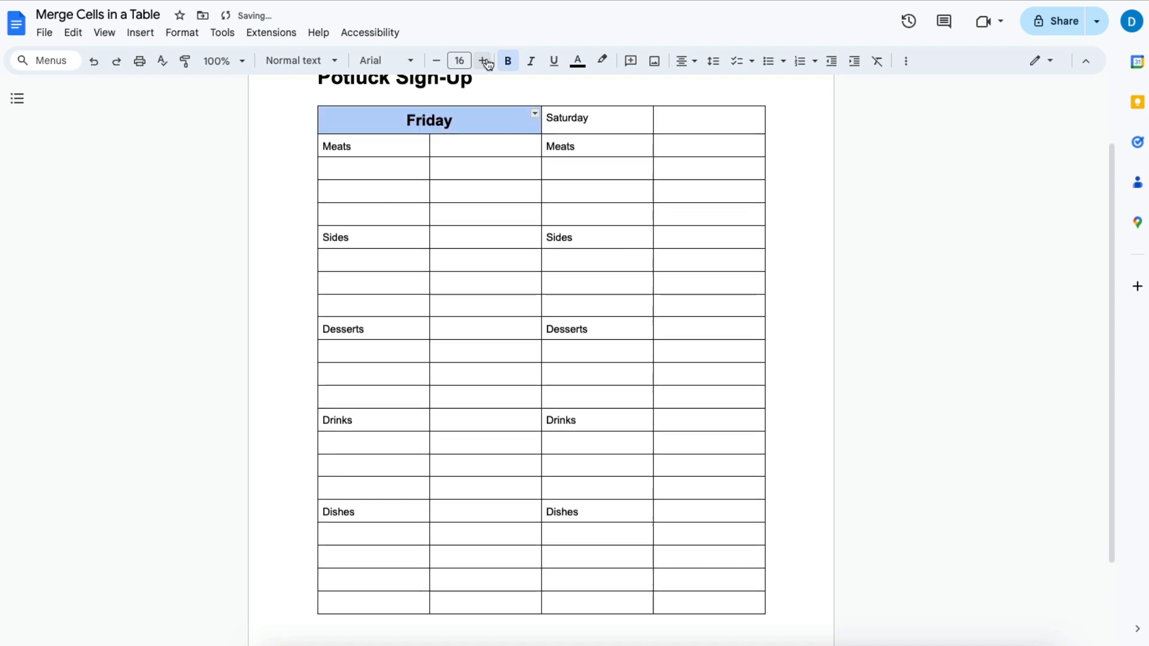
click(480, 61)
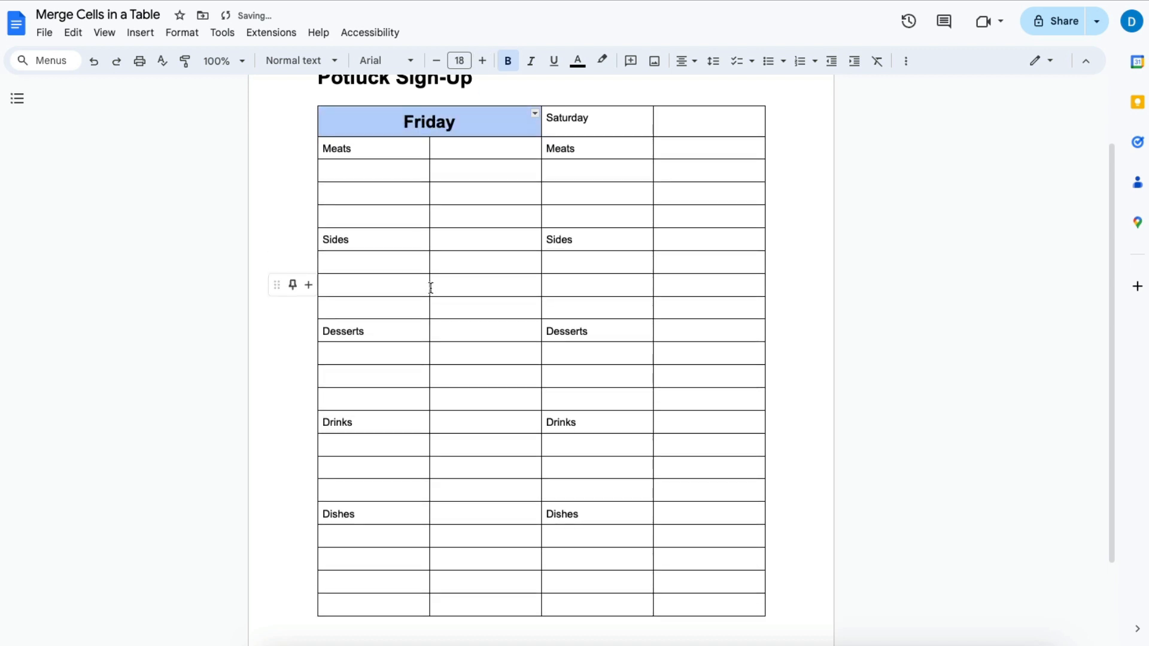
click(707, 121)
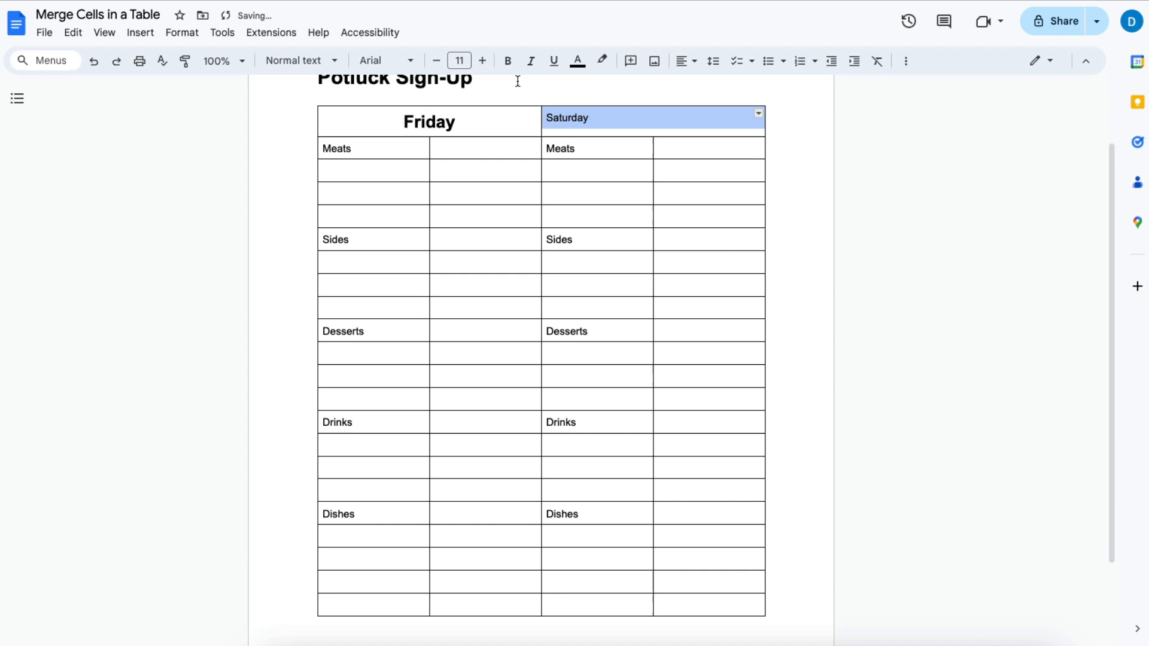
Center-align the merged Saturday heading and make it bold to match Friday.
click(682, 61)
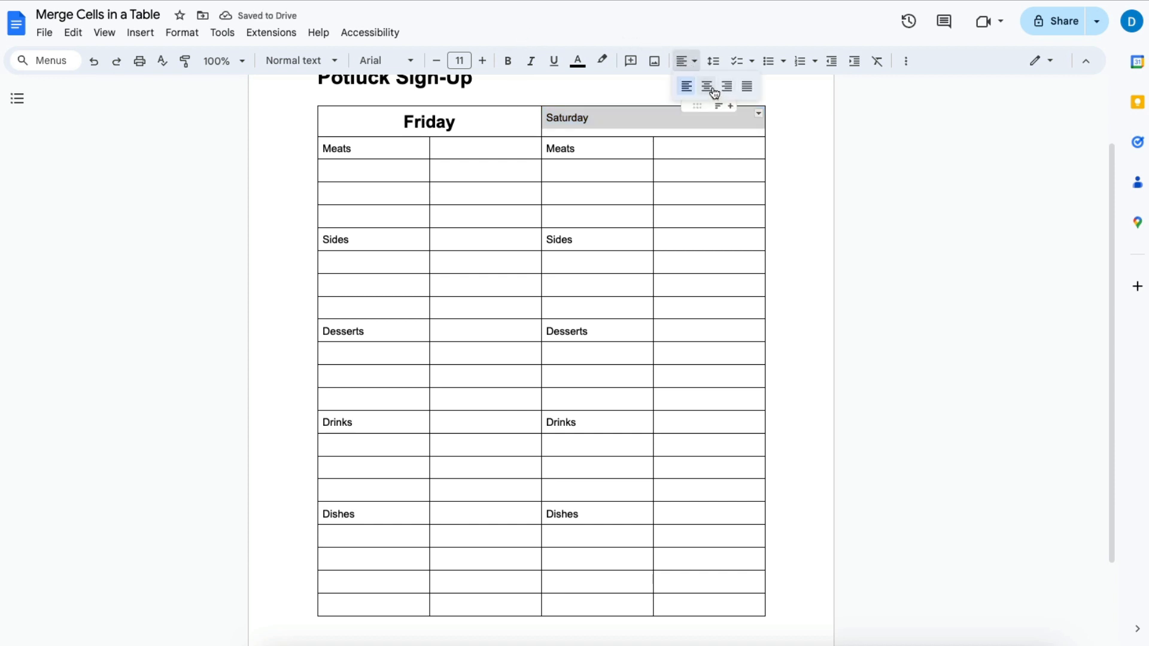
click(706, 86)
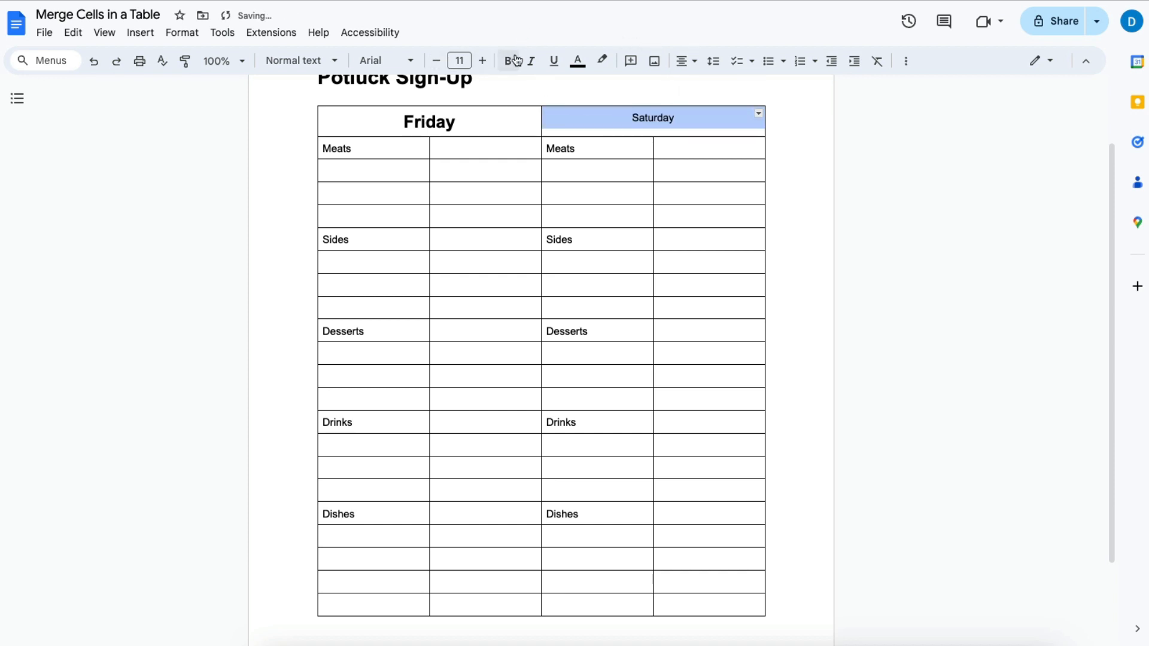
click(481, 61)
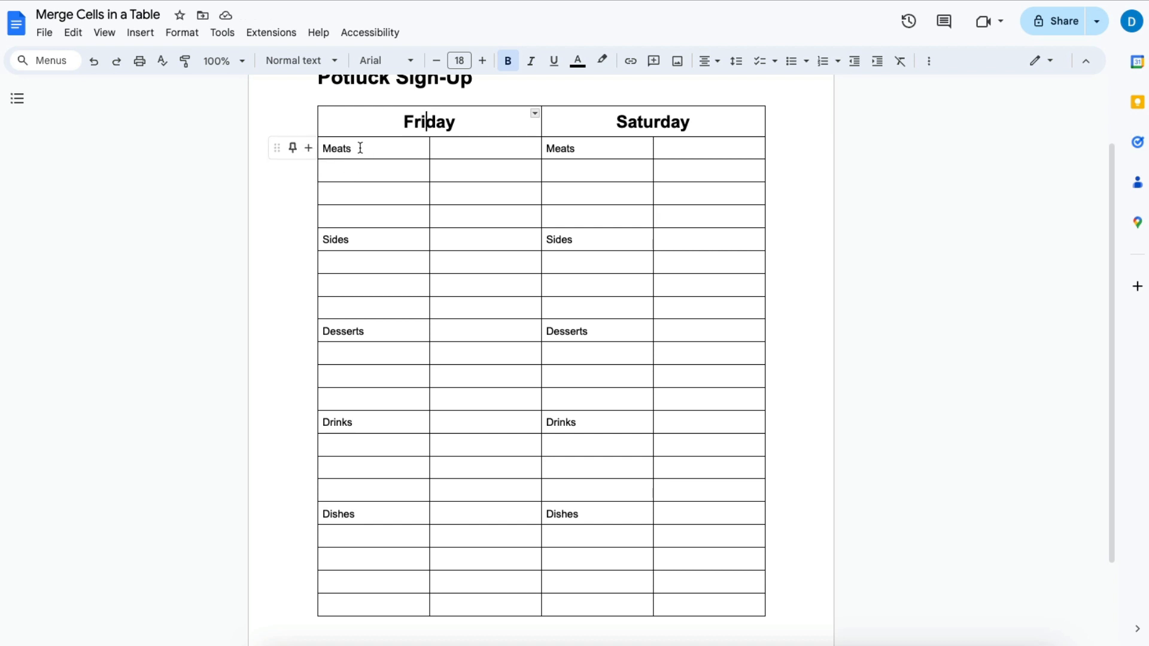
Merge the Meats, Drinks and Dishes category cells each with the blank cells beneath.
drag(359, 148, 345, 170)
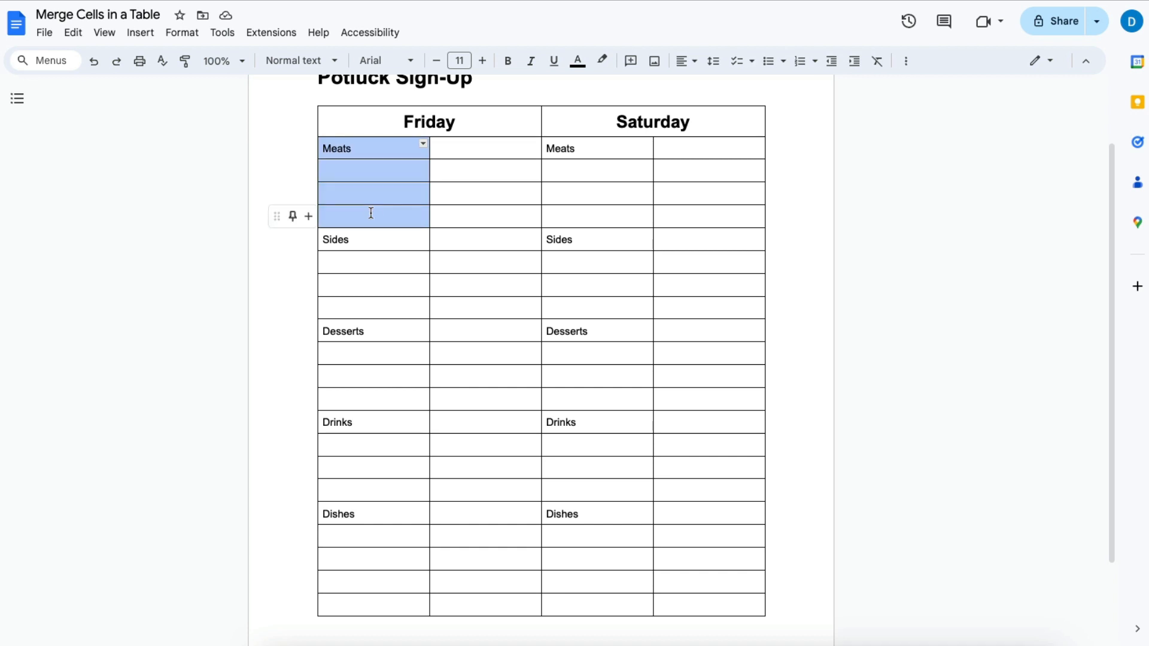
right_click(370, 193)
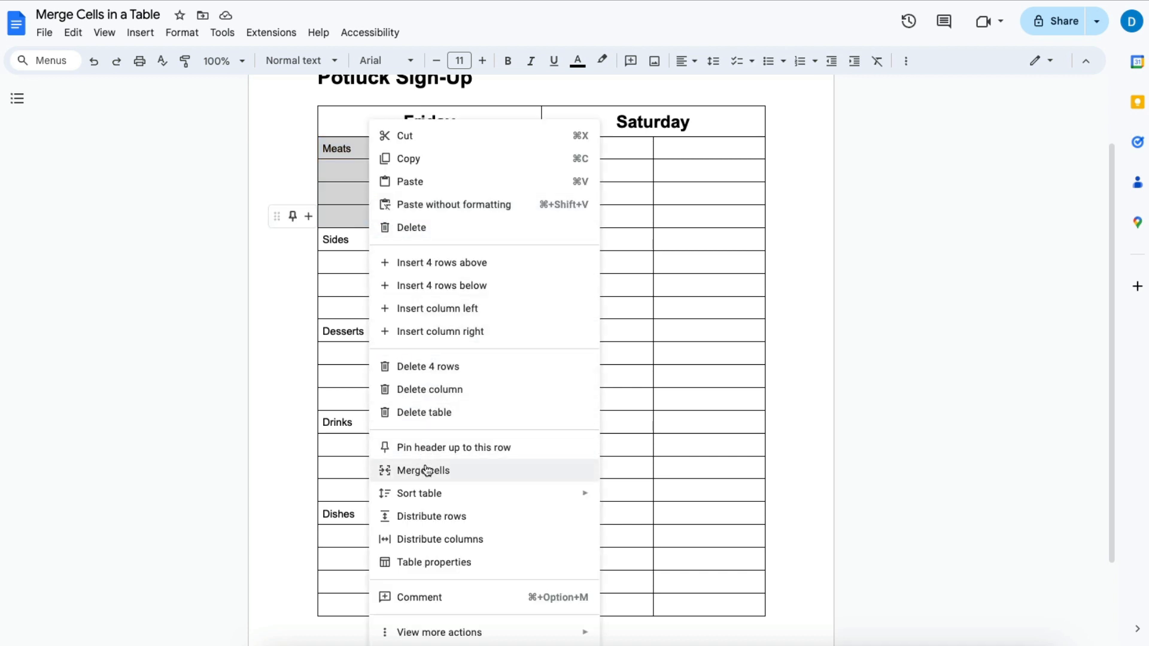
click(423, 469)
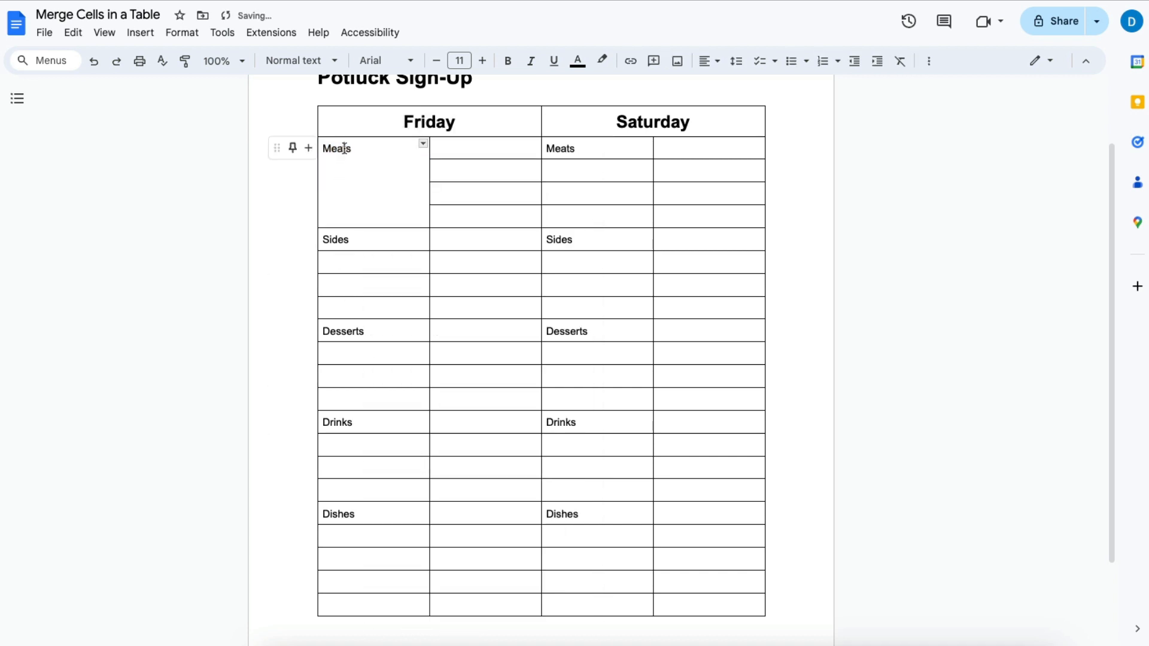
drag(337, 239, 359, 307)
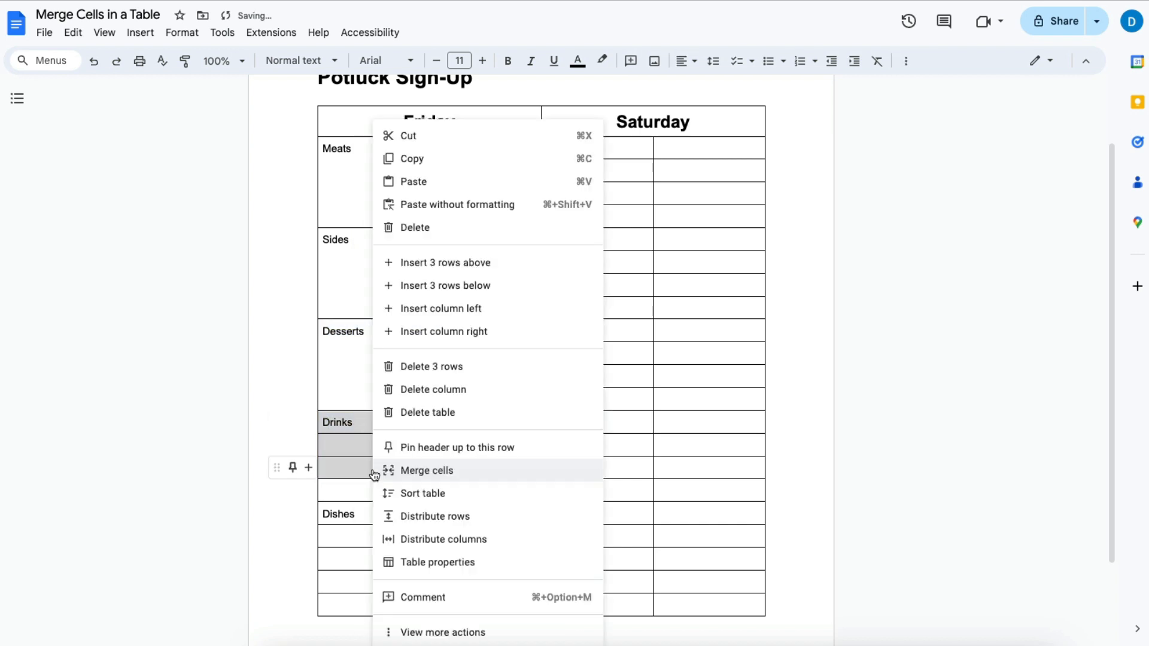
click(427, 470)
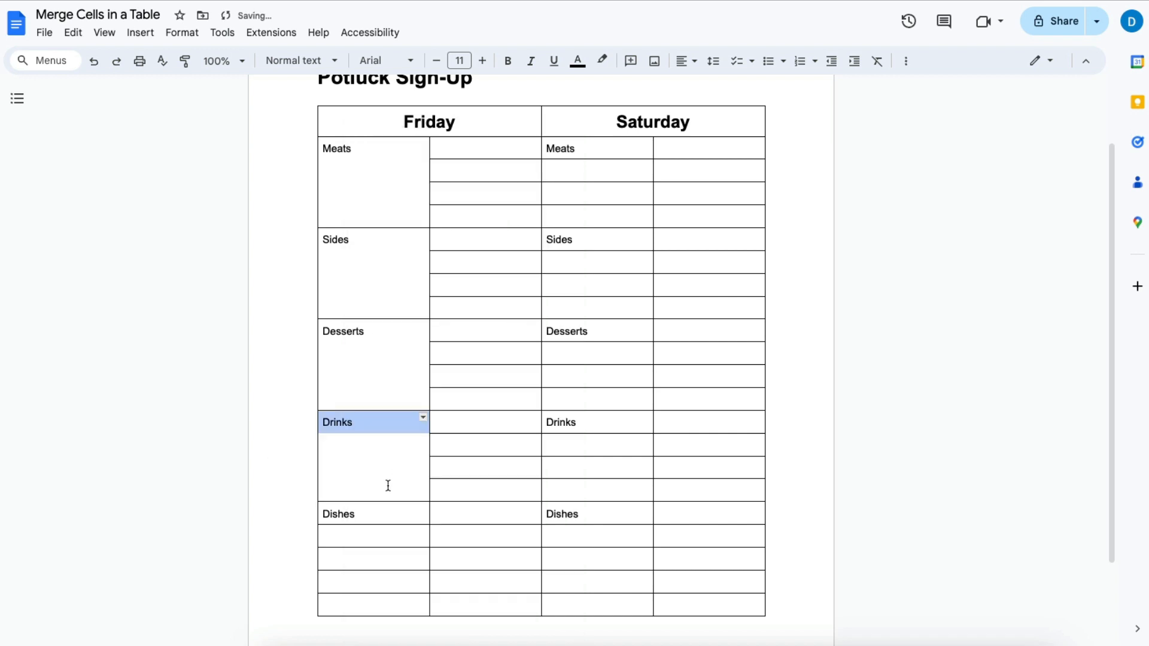
click(337, 513)
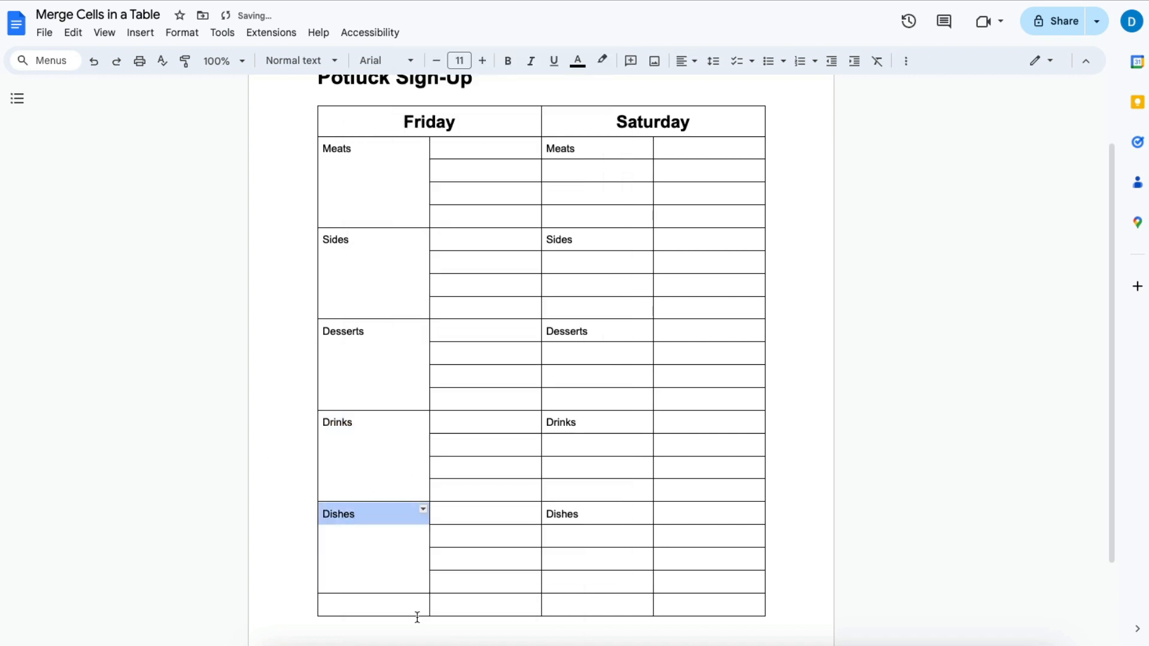
click(596, 148)
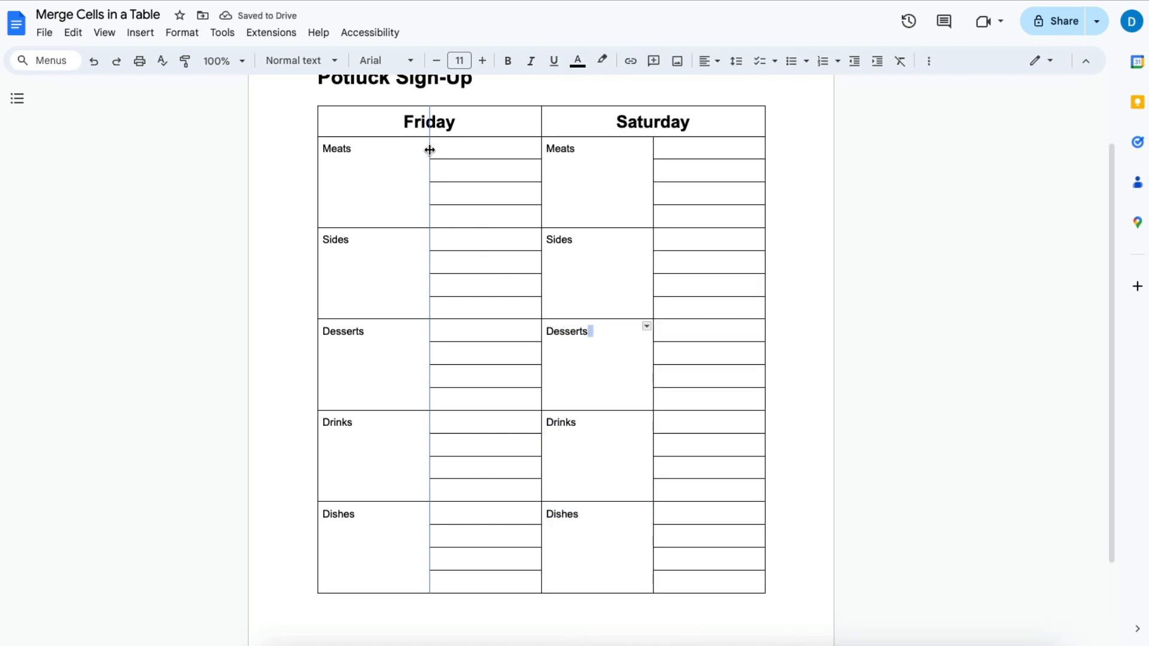
Drag the Friday and Saturday category column borders left to narrow those columns.
drag(429, 168, 386, 168)
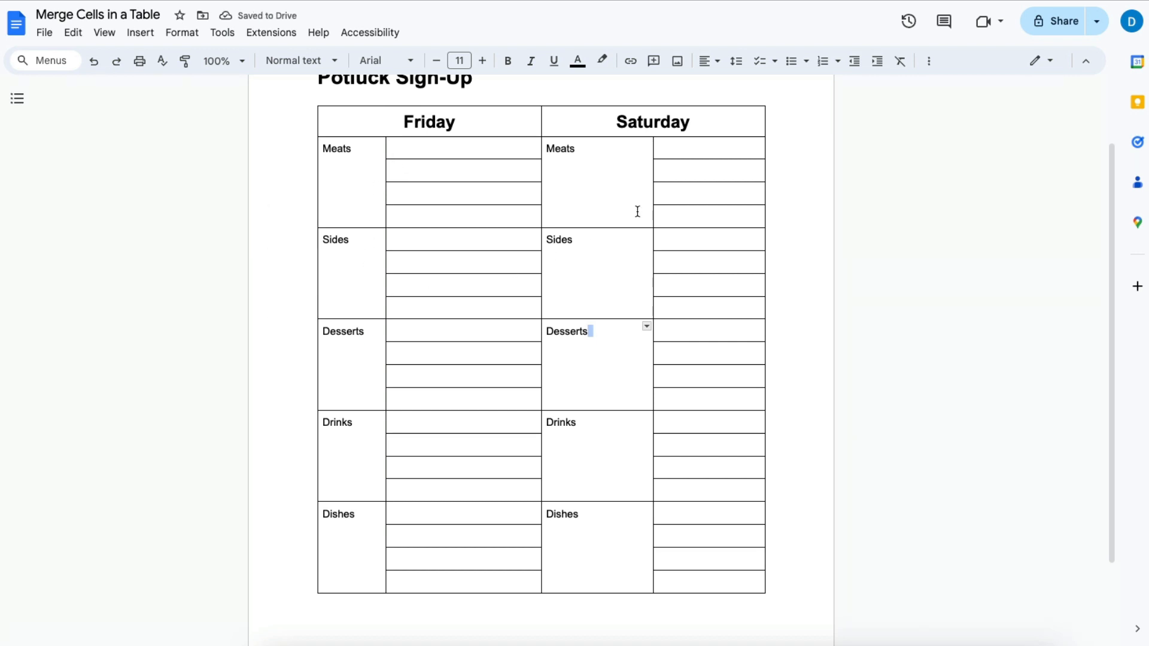
drag(653, 212, 604, 211)
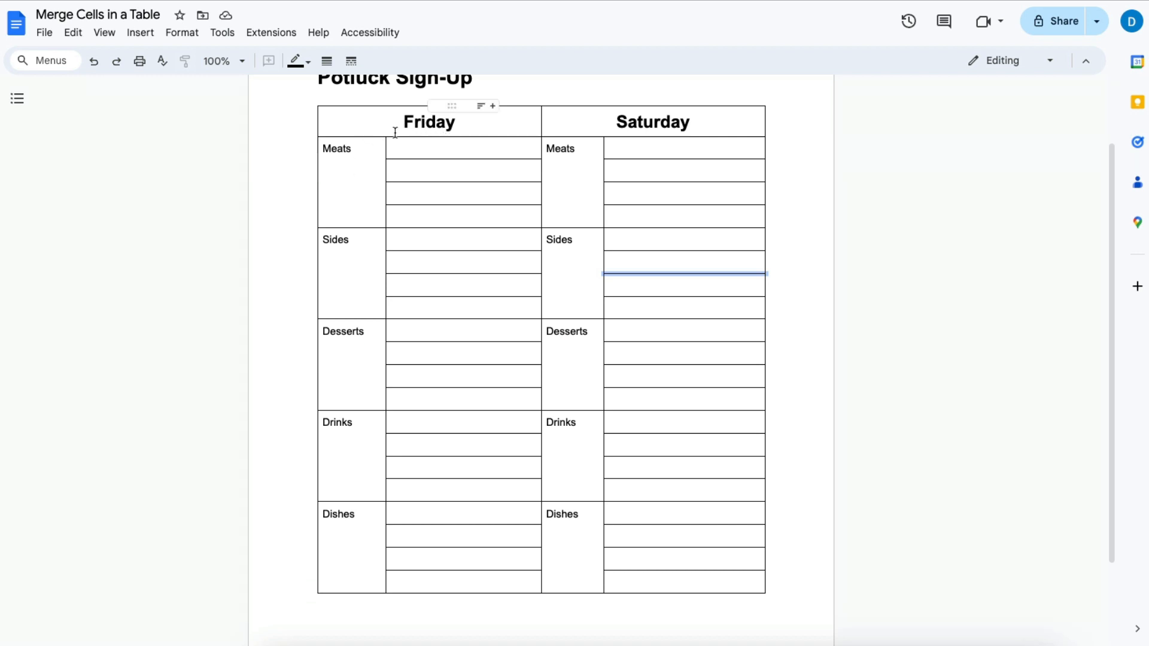
mouse_move(467, 154)
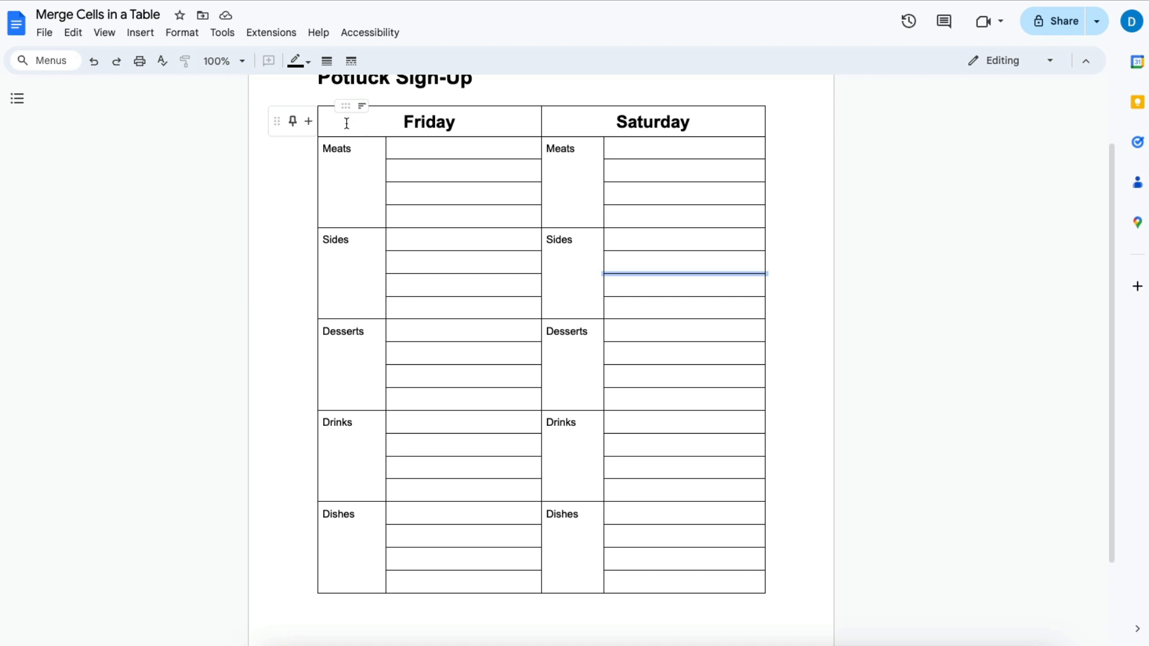
click(428, 122)
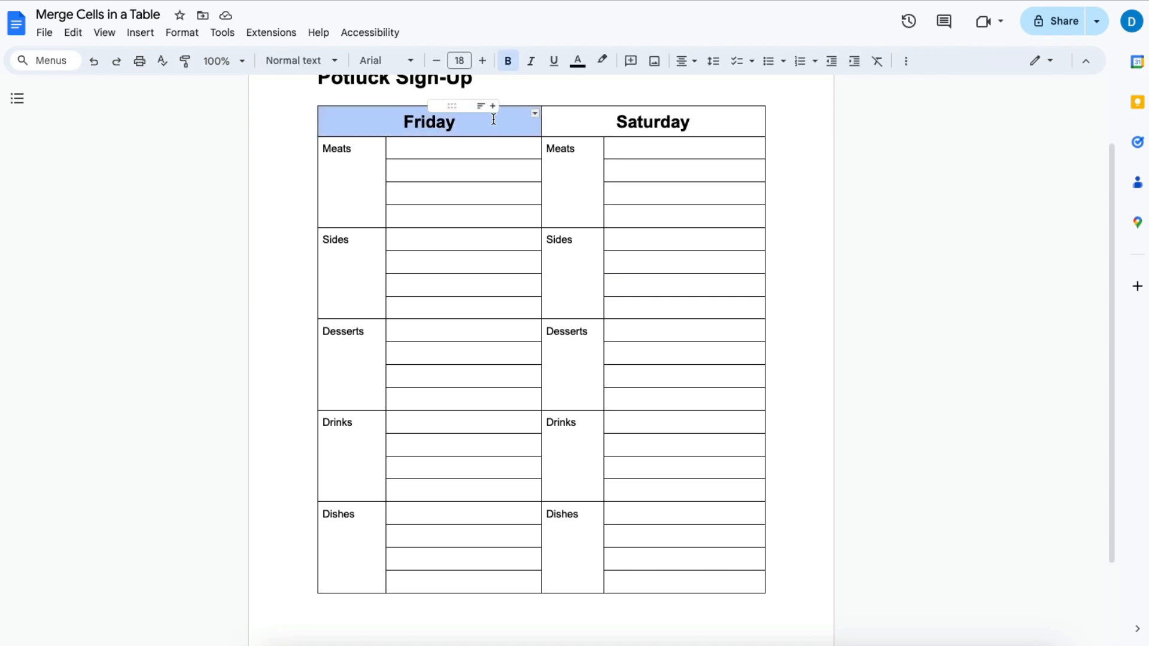